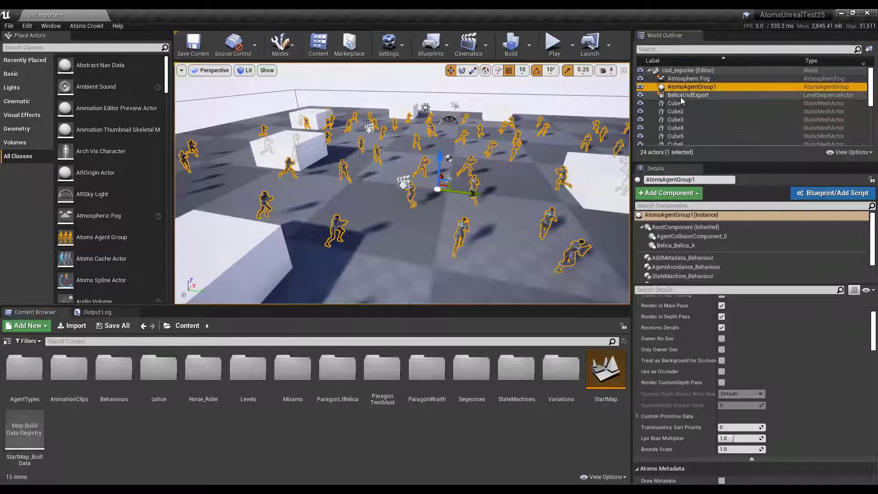
Create a new level sequence asset named DemoUsdSeq and save it to Content
{"action": "left_click", "coordinate": [553, 45]}
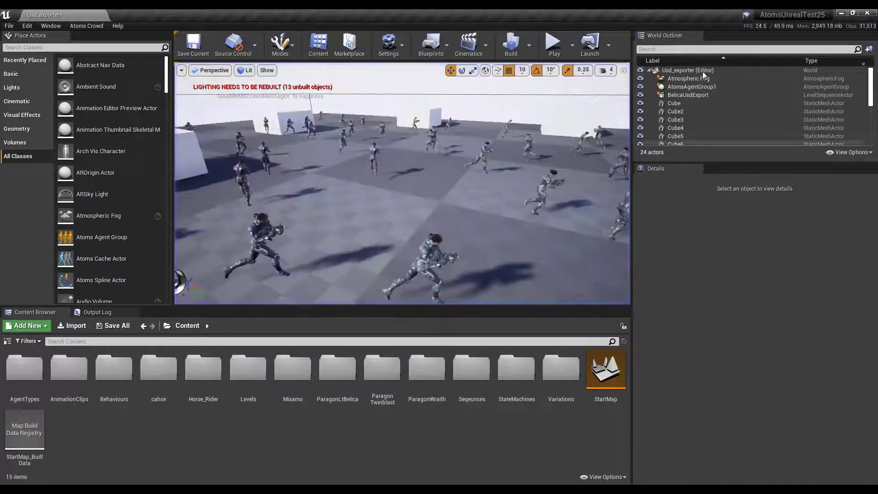
{"action": "left_click", "coordinate": [468, 45]}
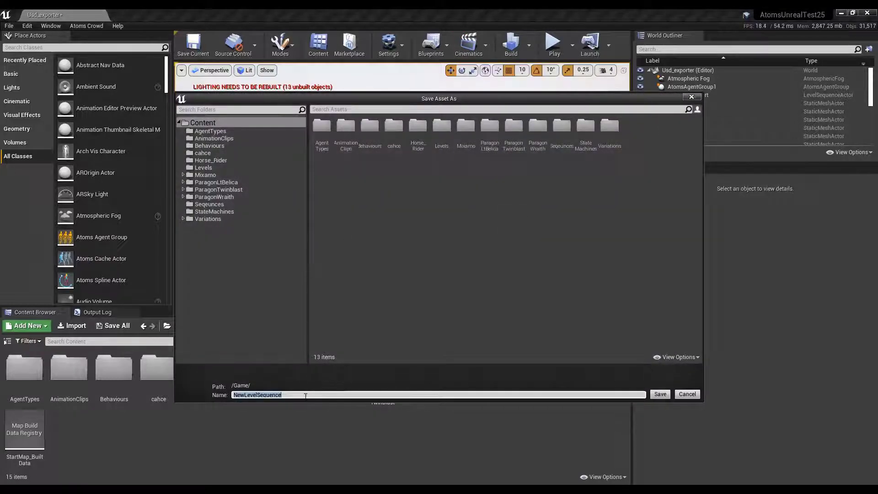
{"action": "type", "text": "DemoUsd"}
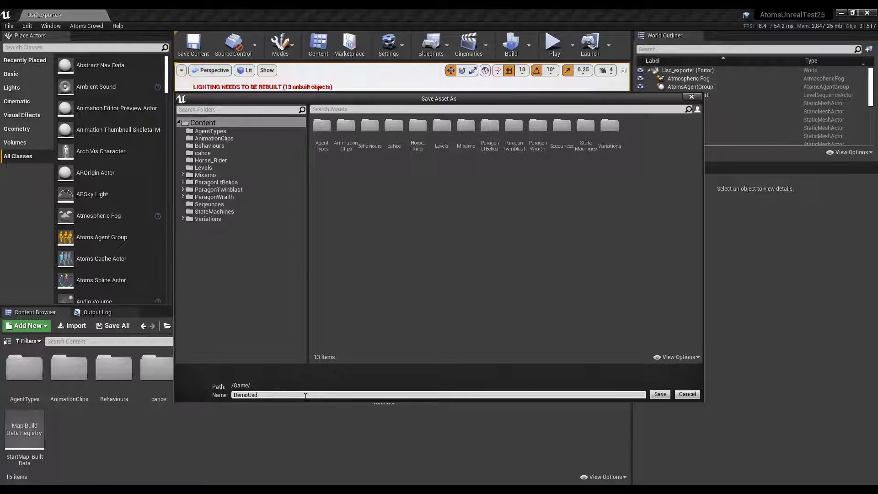
{"action": "type", "text": "Seqe"}
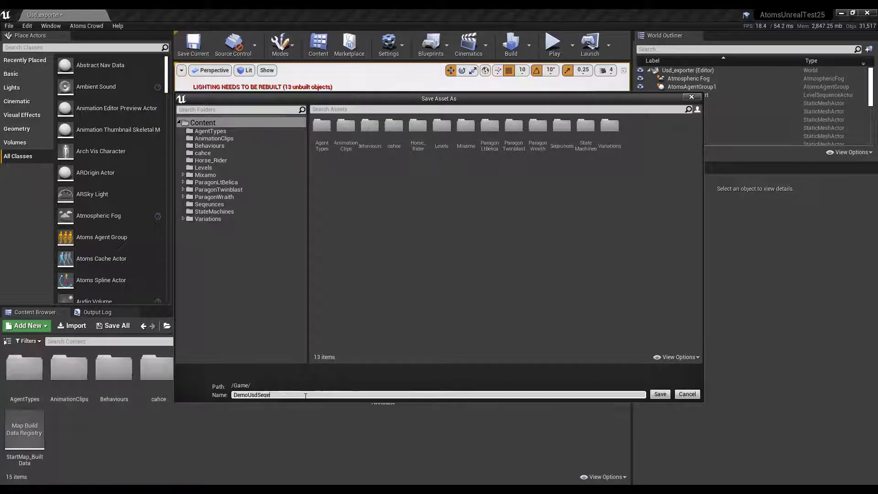
{"action": "left_click", "coordinate": [659, 393]}
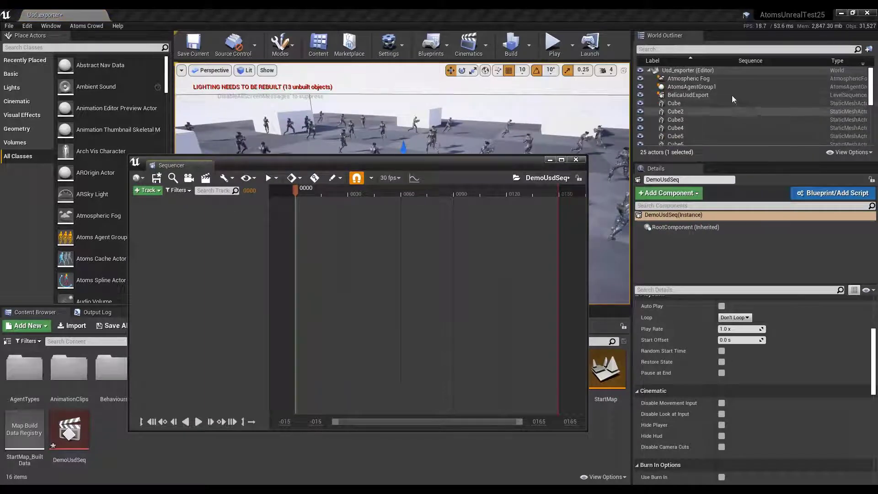
Bind AtomsAgentGroup1 with a Static Frame track keyed 0 at frame 0, then scrub to frame 150
{"action": "left_click", "coordinate": [691, 86]}
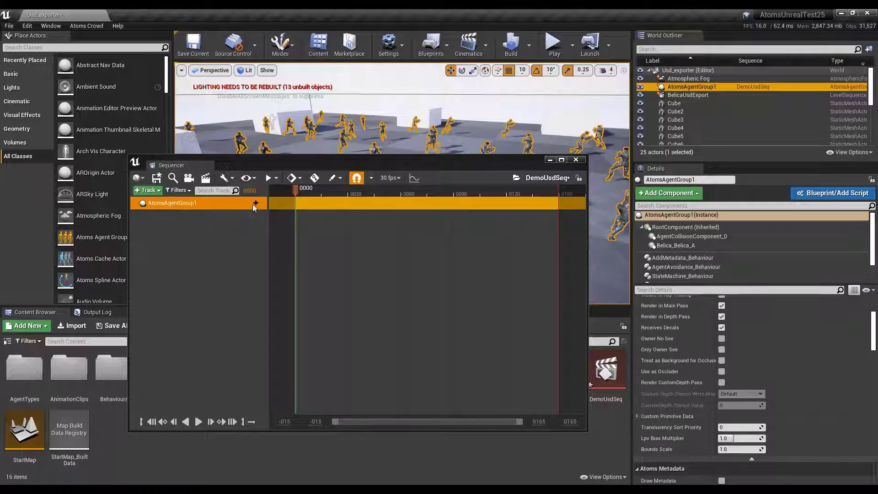
{"action": "left_click", "coordinate": [253, 203]}
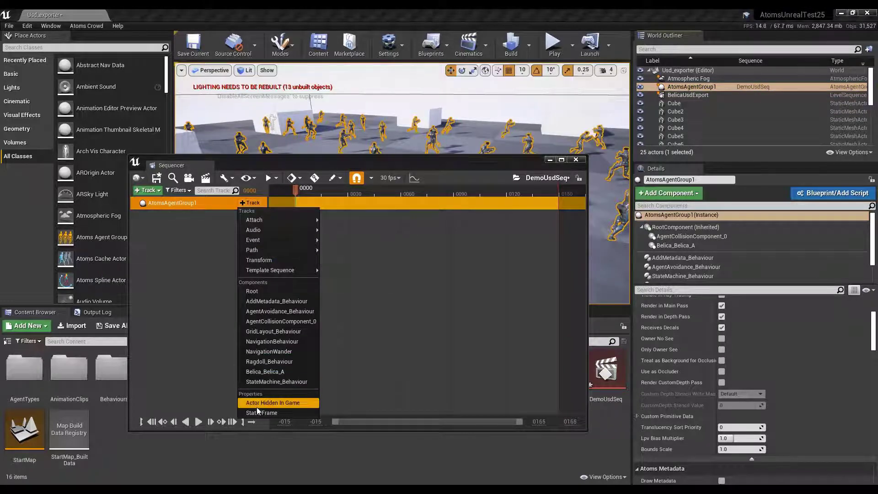
{"action": "left_click", "coordinate": [260, 412]}
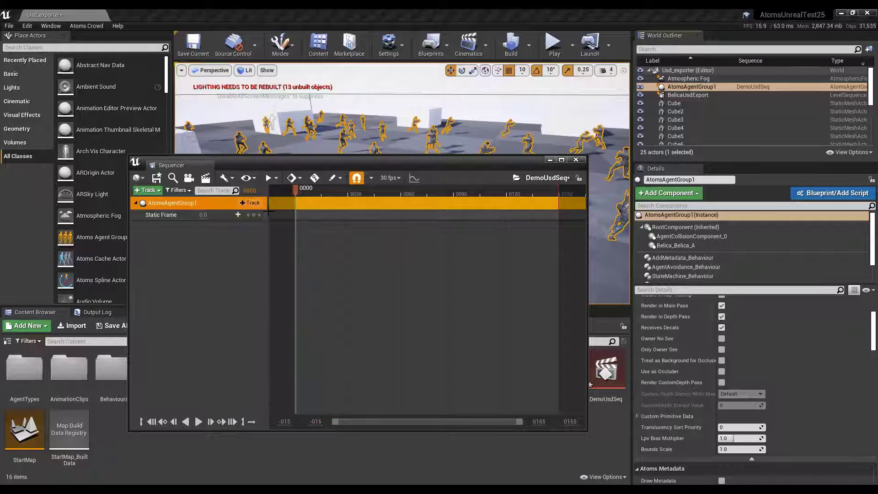
{"action": "mouse_move", "coordinate": [255, 218]}
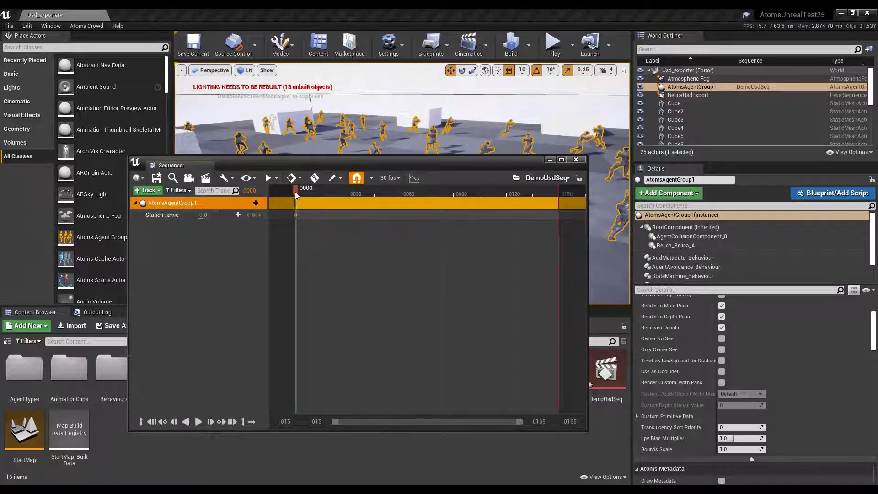
{"action": "left_click_drag", "start_coordinate": [295, 198], "coordinate": [445, 198]}
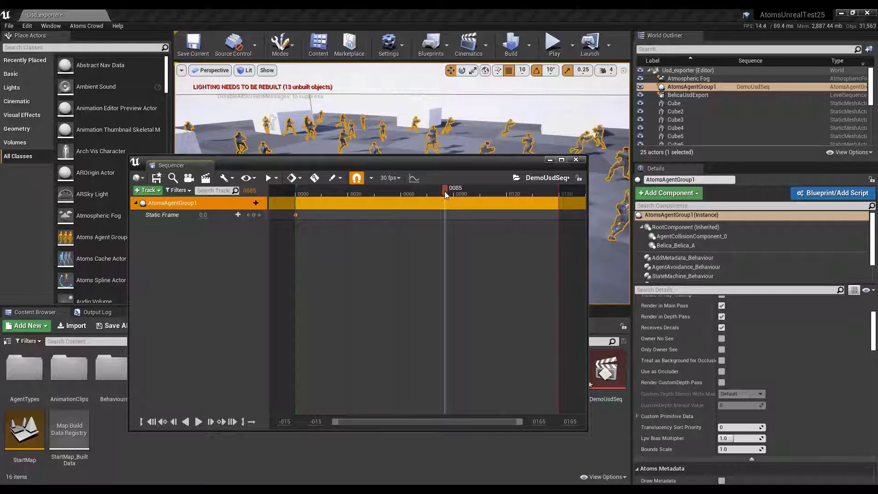
{"action": "left_click_drag", "start_coordinate": [445, 196], "coordinate": [560, 196]}
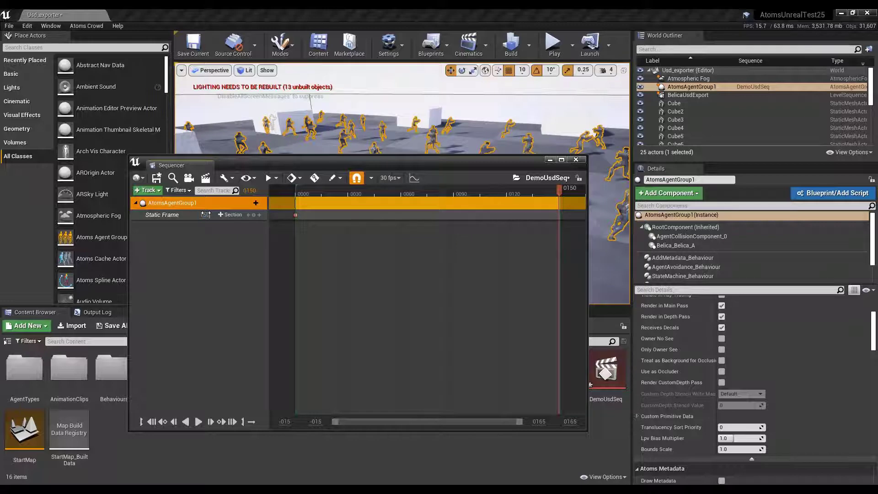
{"action": "mouse_move", "coordinate": [255, 214]}
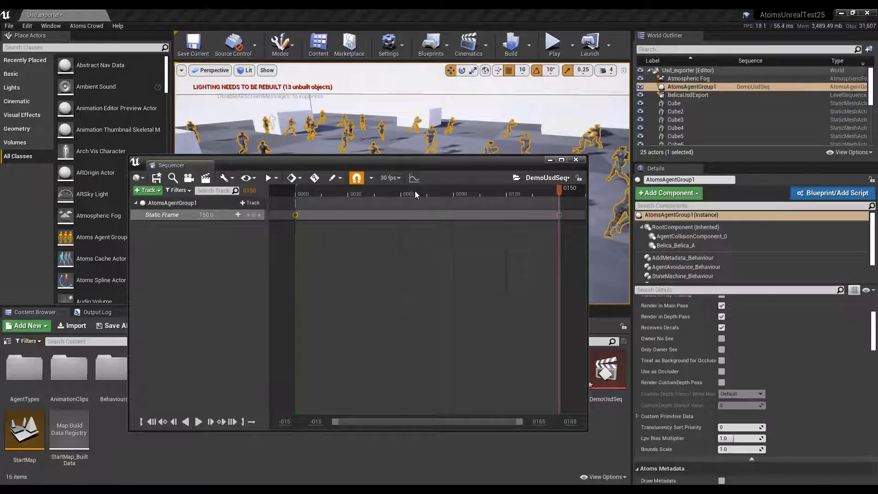
{"action": "left_click", "coordinate": [413, 178]}
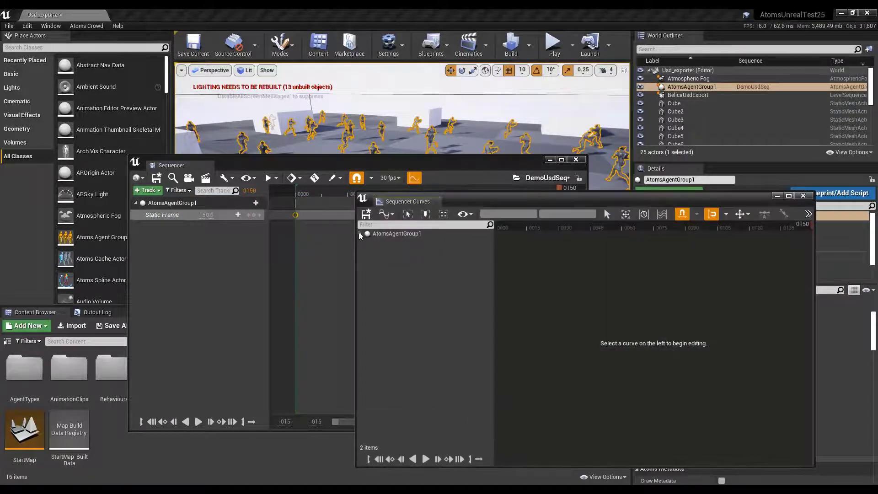
{"action": "left_click", "coordinate": [395, 233]}
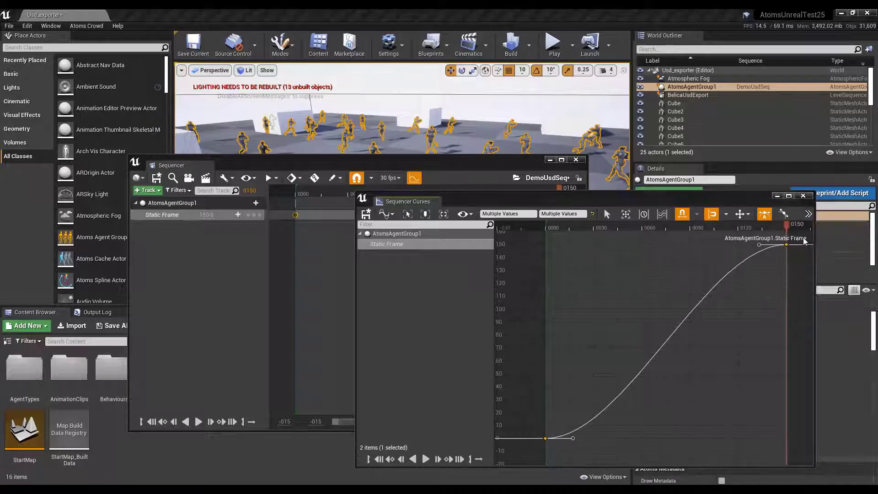
{"action": "left_click", "coordinate": [803, 195]}
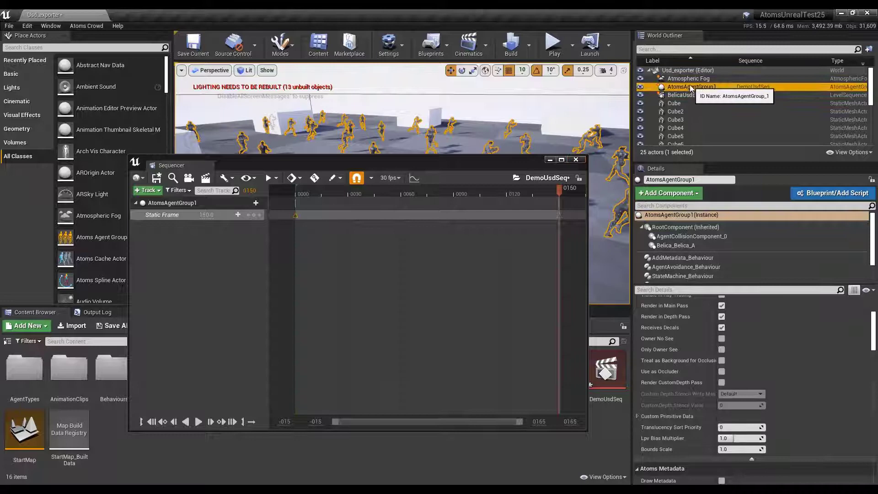
Enable Use Static Frame in the AtomsAgentGroup1 Details panel
{"action": "scroll", "scroll_direction": "down", "scroll_amount": 3}
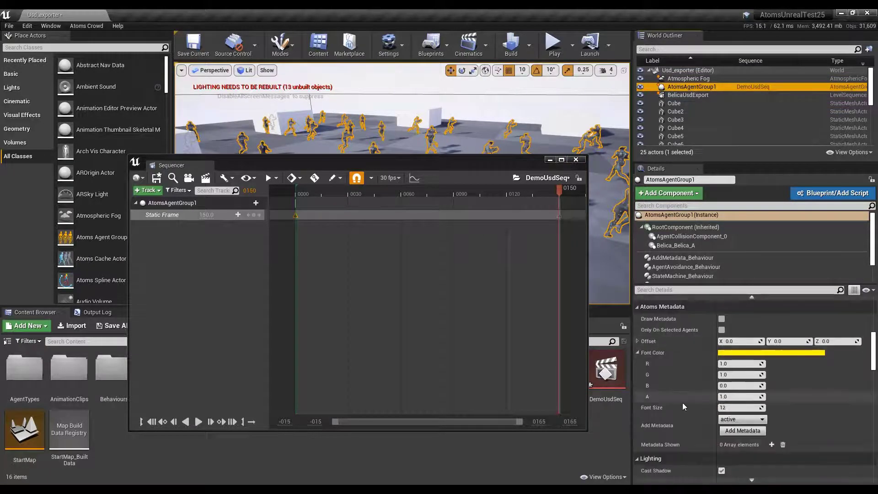
{"action": "scroll", "scroll_direction": "down", "scroll_amount": 3}
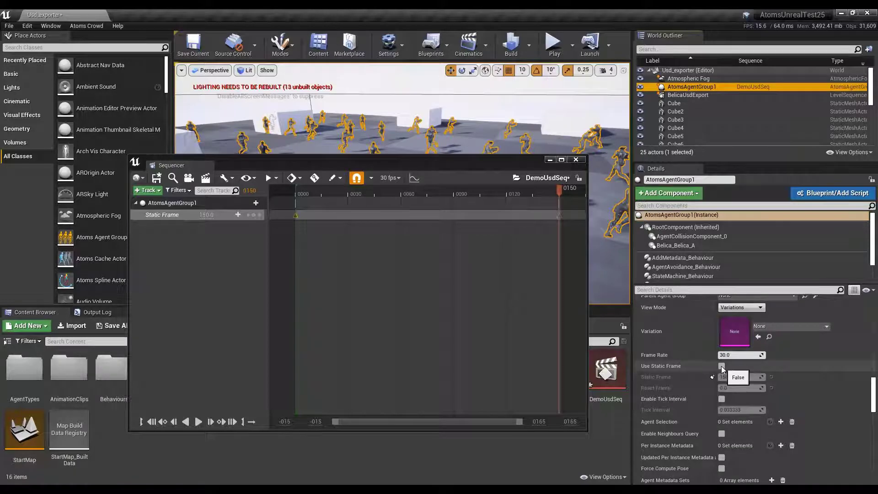
{"action": "left_click", "coordinate": [721, 366]}
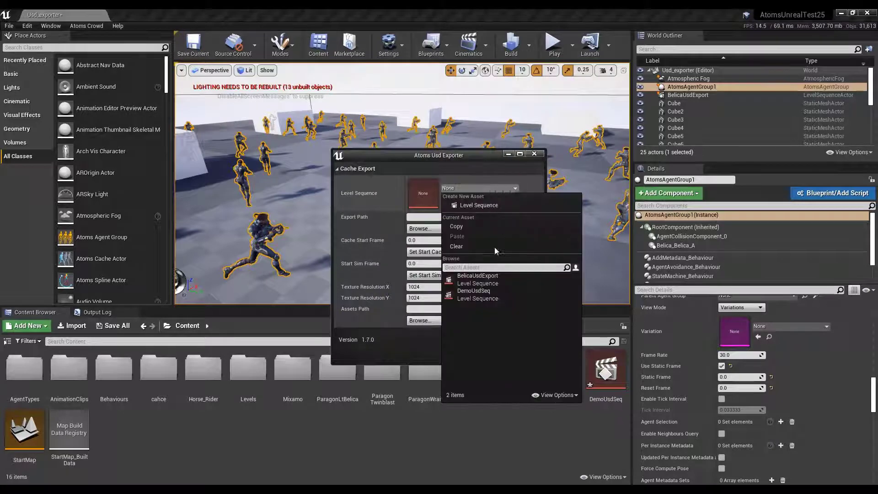
Assign DemoUsdSeq as the Level Sequence in the Atoms Usd Exporter
{"action": "left_click", "coordinate": [472, 290]}
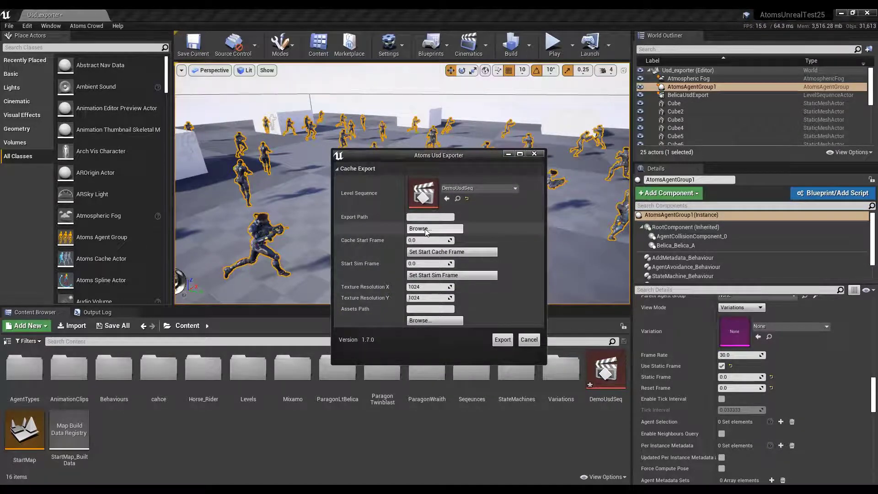
Set the export path to E:\usd_cache\usd_demo\unrealSim.usda
{"action": "left_click", "coordinate": [434, 229]}
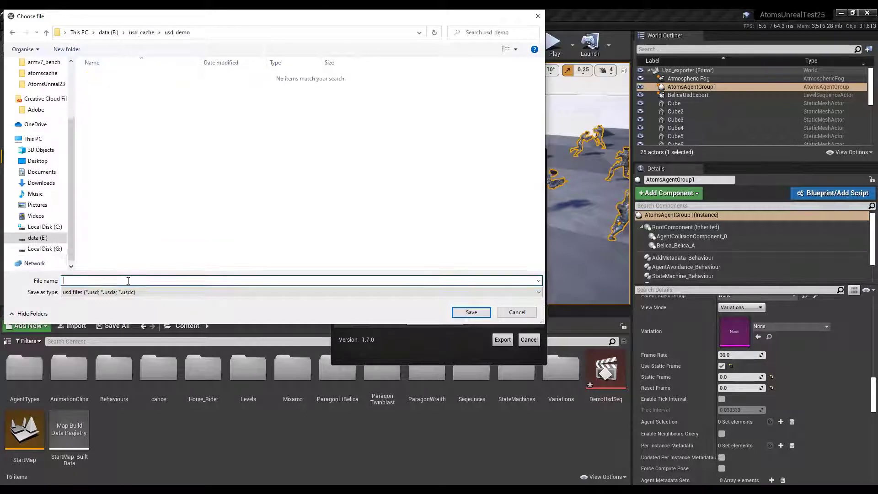
{"action": "type", "text": "unrealSim."}
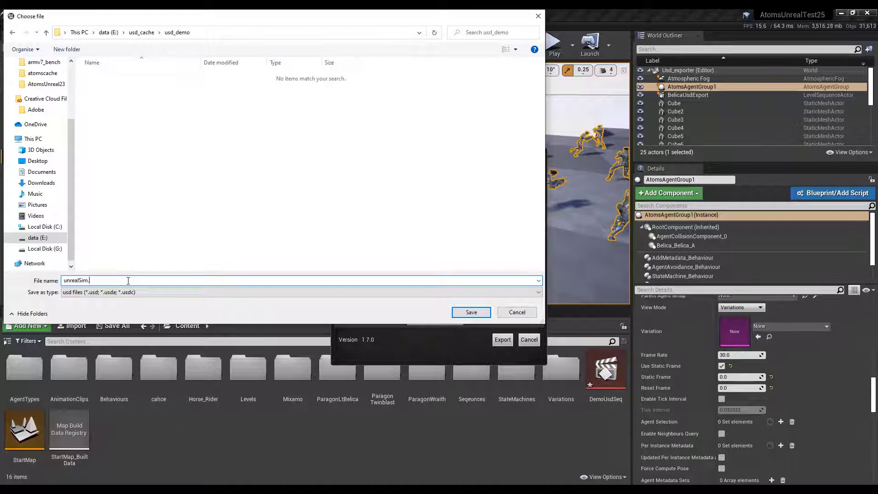
{"action": "type", "text": "usda"}
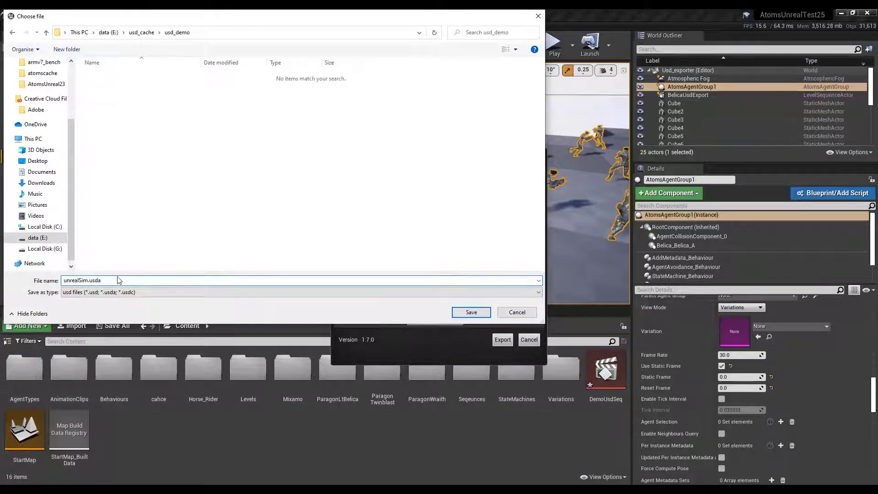
{"action": "left_click", "coordinate": [301, 292]}
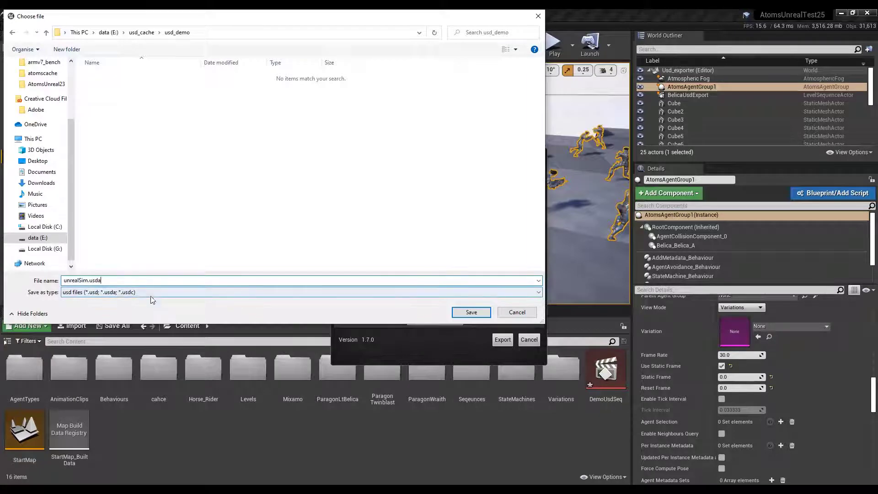
{"action": "left_click", "coordinate": [470, 312]}
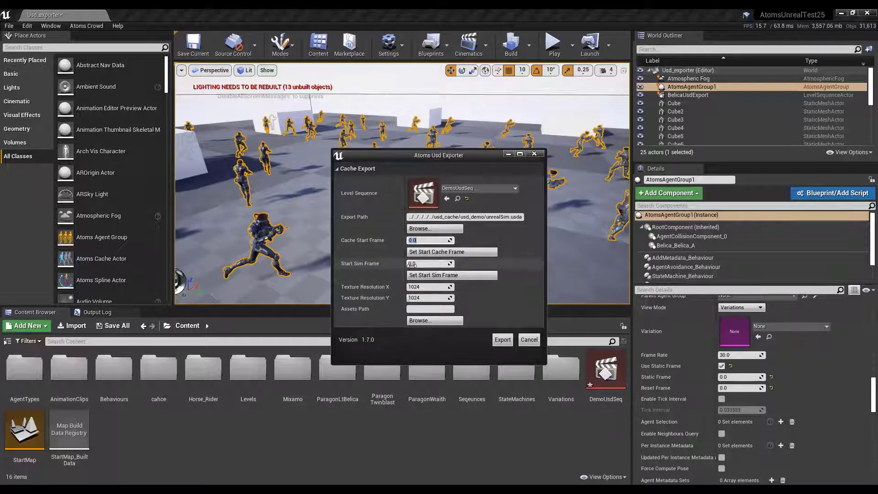
{"action": "mouse_move", "coordinate": [396, 217]}
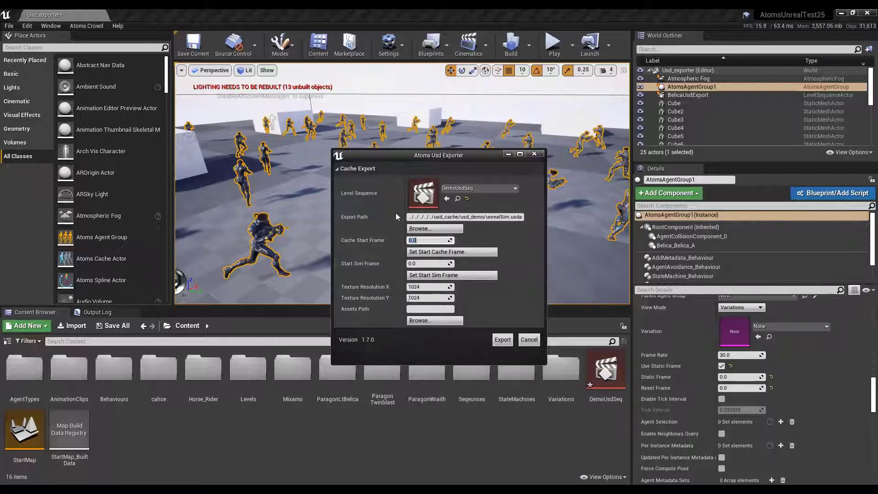
{"action": "mouse_move", "coordinate": [374, 285]}
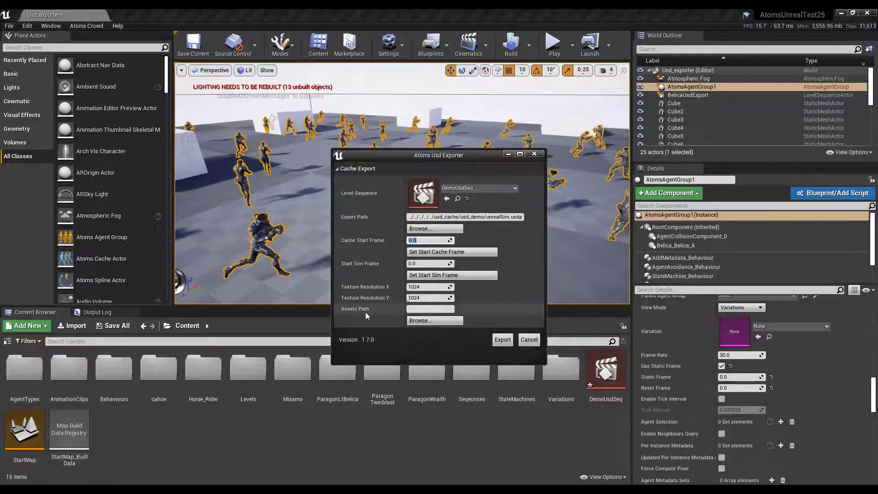
{"action": "mouse_move", "coordinate": [502, 340]}
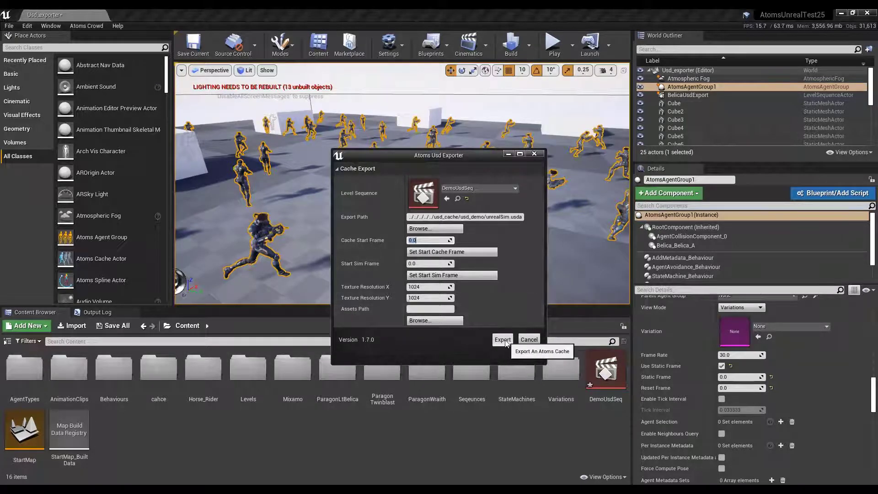
Run the USD export, wait for Baking Materials to finish and dismiss the success message
{"action": "left_click", "coordinate": [502, 339]}
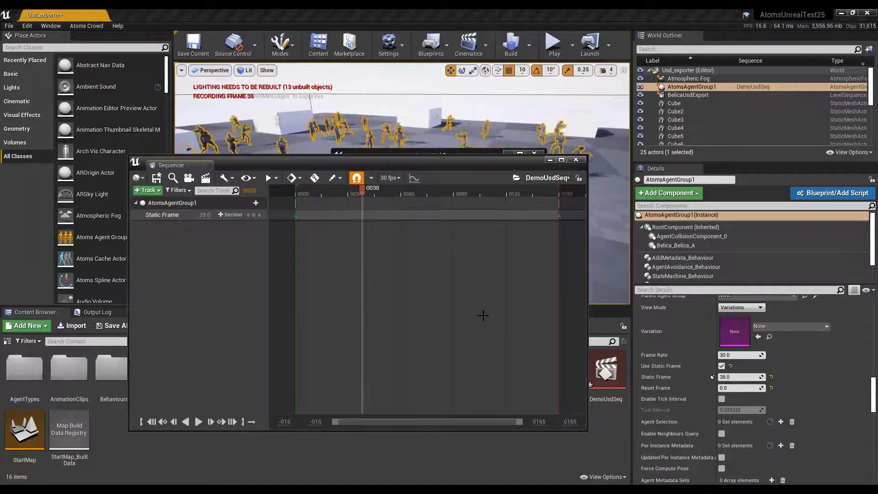
{"action": "left_click_drag", "start_coordinate": [362, 187], "coordinate": [417, 187]}
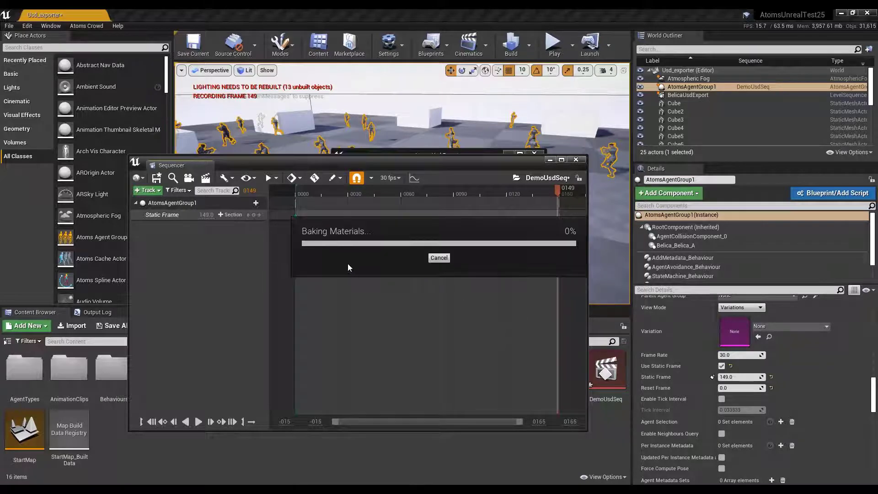
{"action": "left_click", "coordinate": [438, 258]}
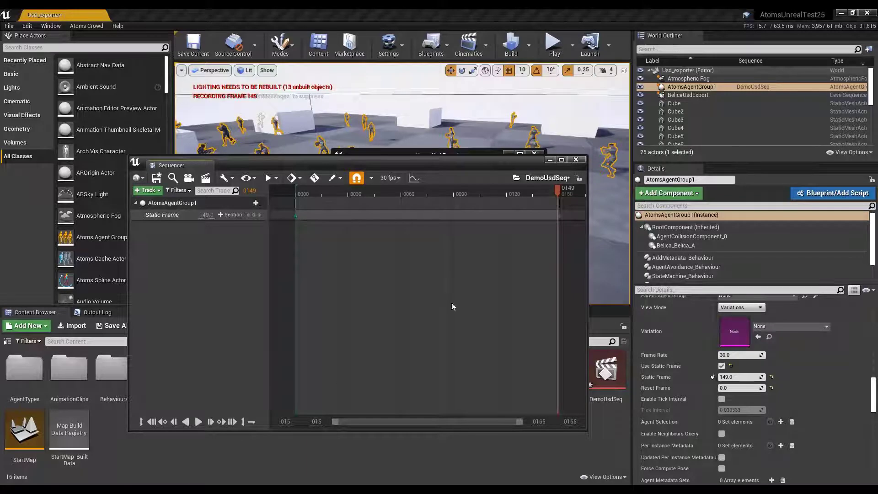
{"action": "mouse_move", "coordinate": [451, 224]}
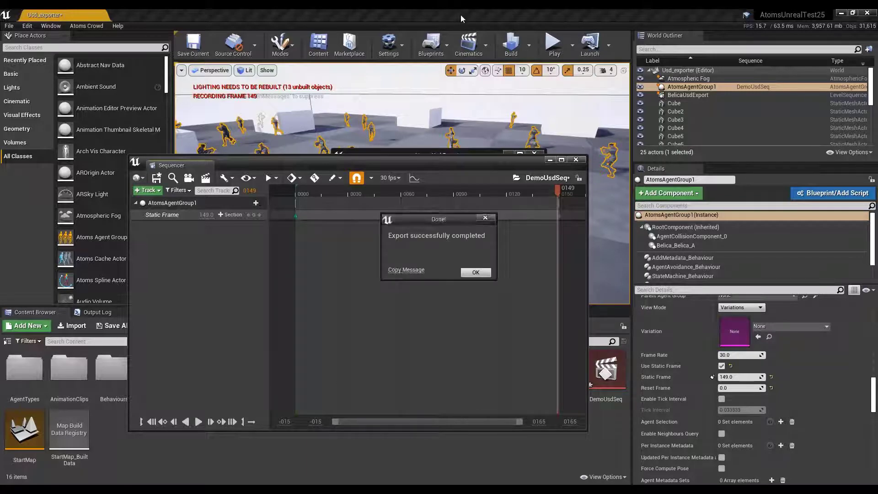
{"action": "left_click", "coordinate": [475, 273]}
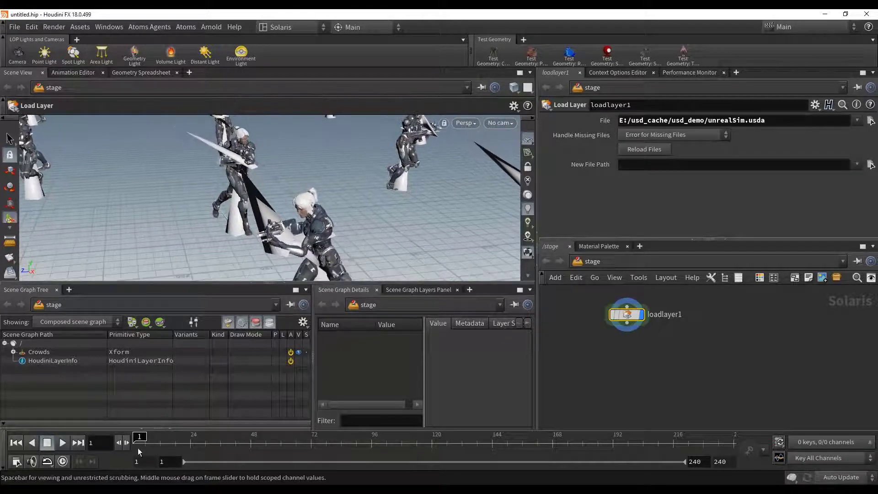
Expand Agent_54 in the Solaris Scene Graph Tree down to its Rig, SkelAnim and Belica skin prim
{"action": "left_click_drag", "start_coordinate": [140, 436], "coordinate": [206, 436]}
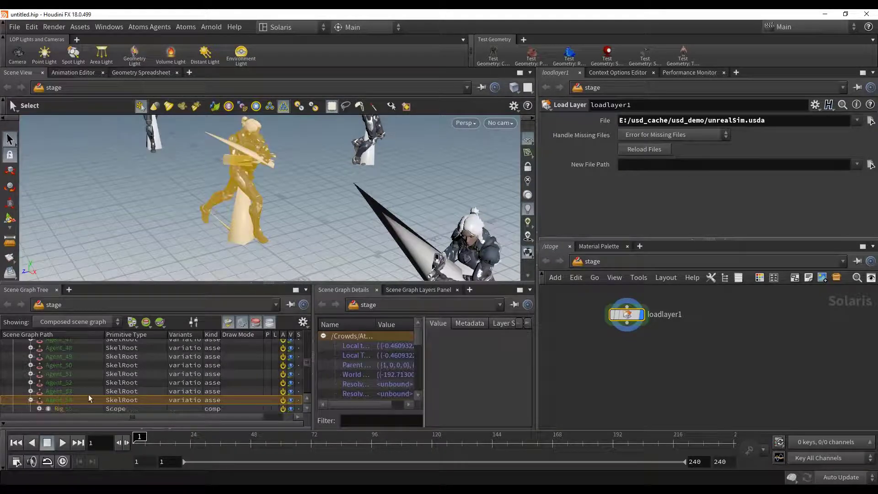
{"action": "left_click", "coordinate": [30, 348]}
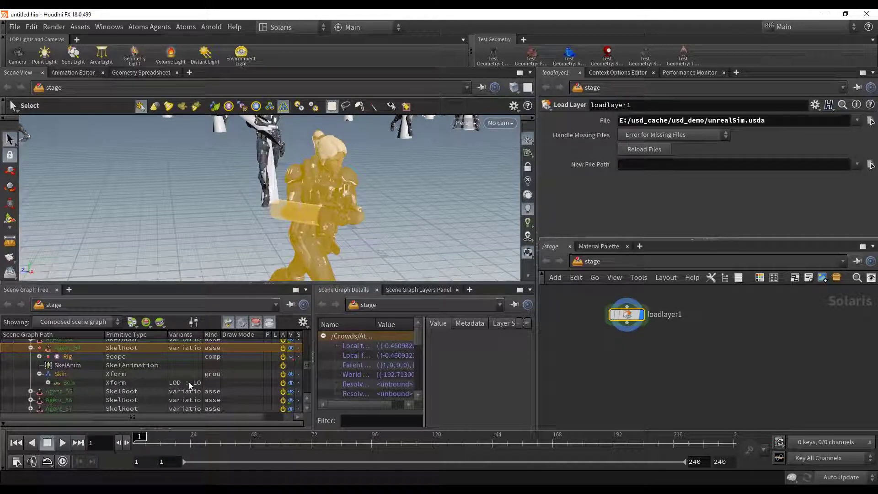
{"action": "right_click", "coordinate": [68, 382]}
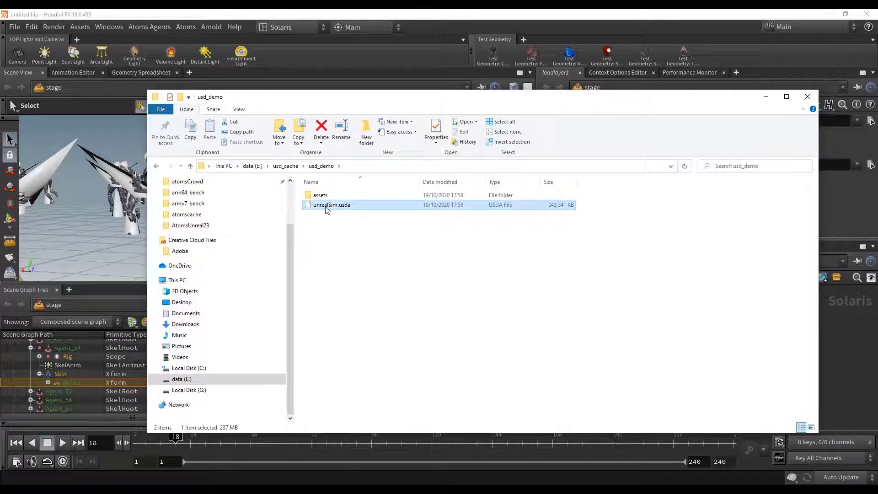
View unrealSim.usda as text in Notepad++, then check the empty assets/variations folder
{"action": "double_click", "coordinate": [331, 204]}
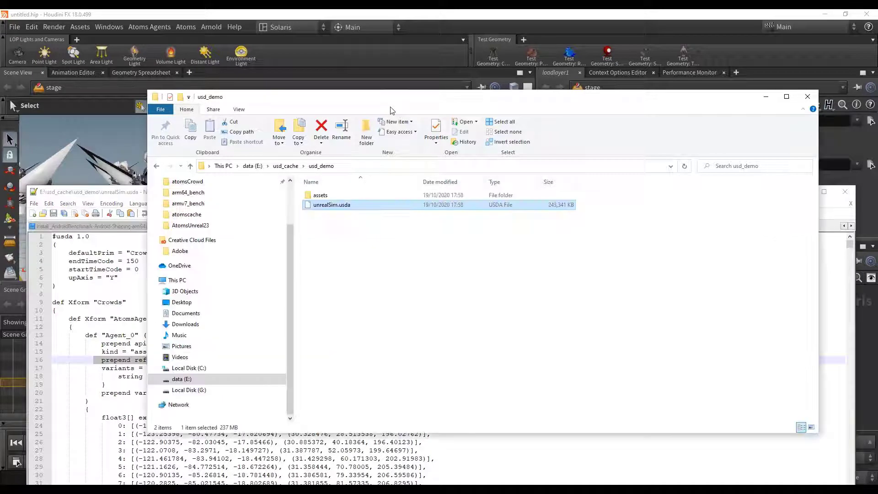
{"action": "double_click", "coordinate": [320, 194]}
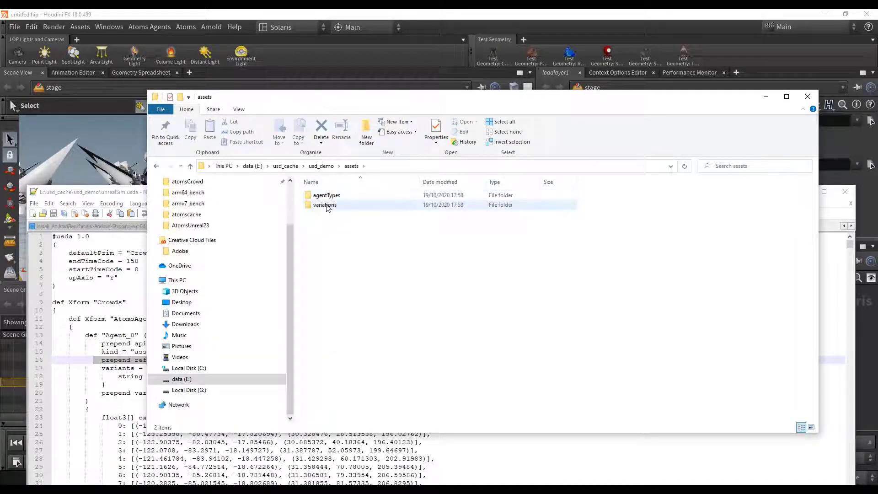
{"action": "left_click", "coordinate": [326, 195]}
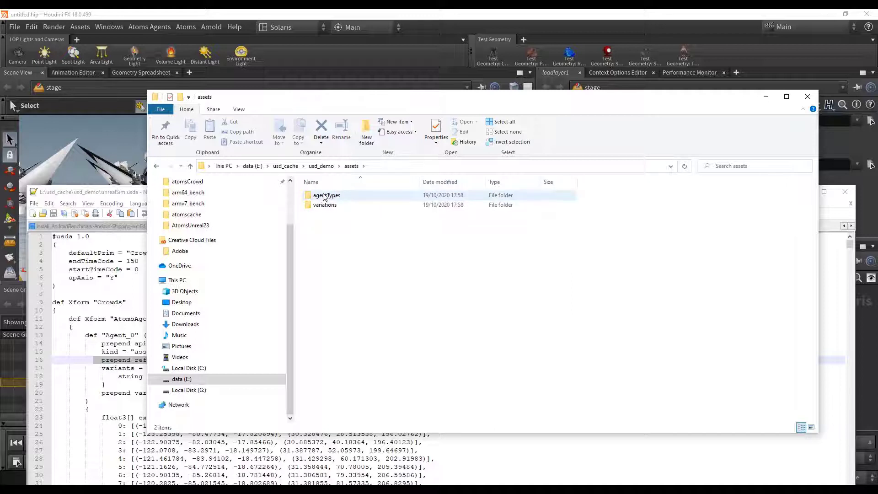
{"action": "double_click", "coordinate": [327, 194]}
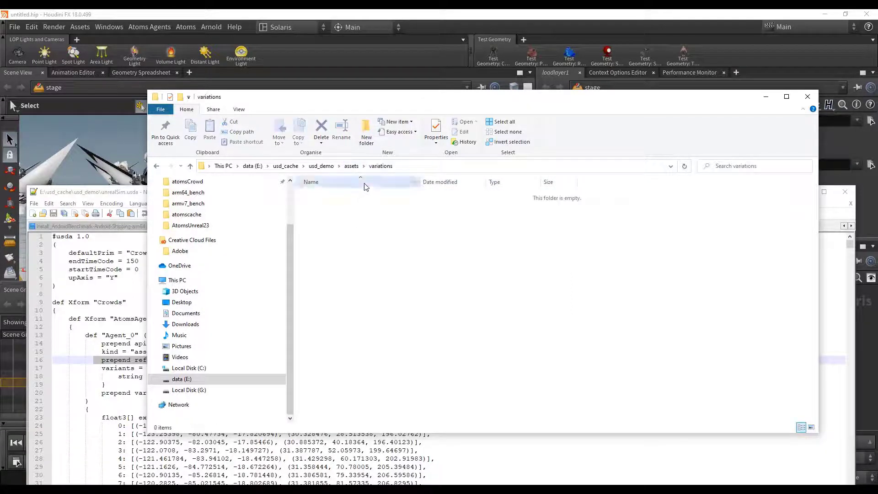
Go back to assets and browse into the agentTypes folder
{"action": "left_click", "coordinate": [351, 166]}
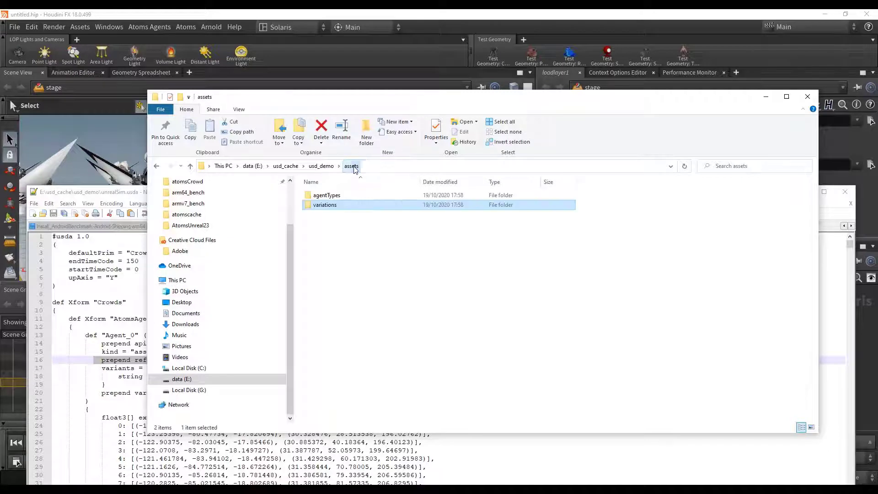
{"action": "double_click", "coordinate": [327, 194]}
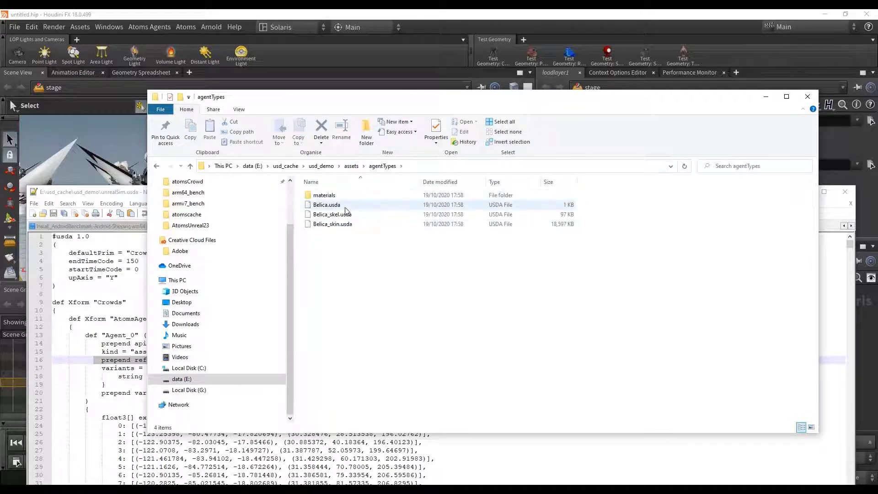
Read Belica_skel.usda as text via Edit with Notepad++
{"action": "right_click", "coordinate": [330, 214]}
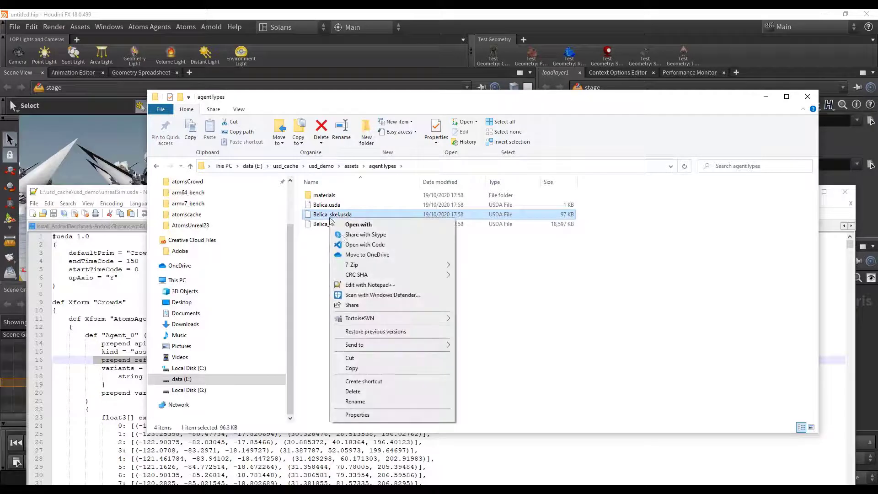
{"action": "left_click", "coordinate": [369, 284]}
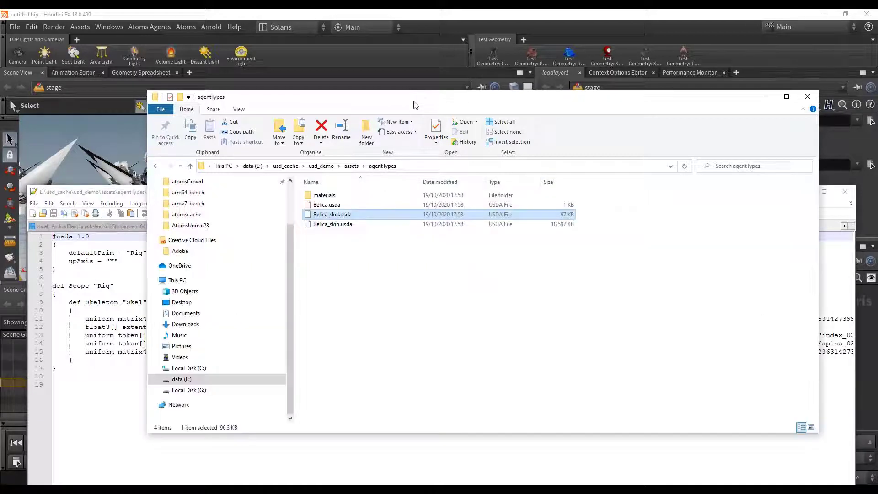
{"action": "right_click", "coordinate": [332, 223]}
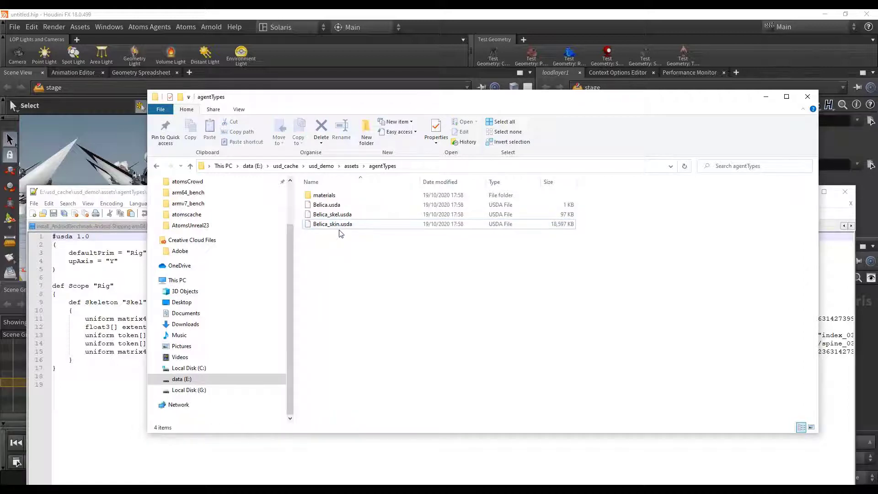
Look through the materials and textures folders, then read Belica.usda as text from agentTypes
{"action": "left_click", "coordinate": [324, 194]}
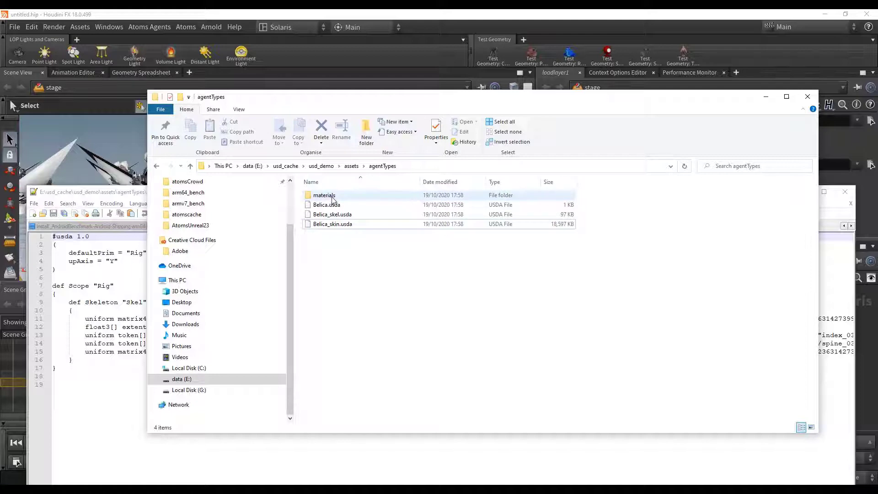
{"action": "double_click", "coordinate": [323, 195]}
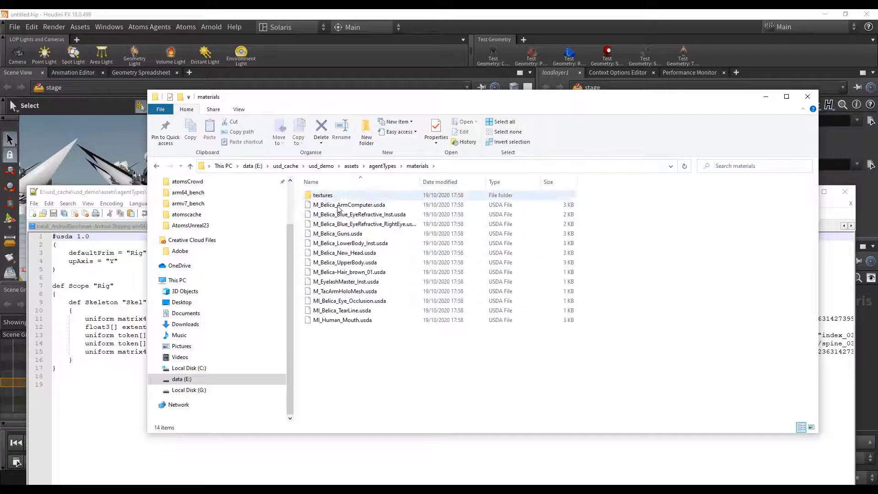
{"action": "left_click", "coordinate": [323, 195]}
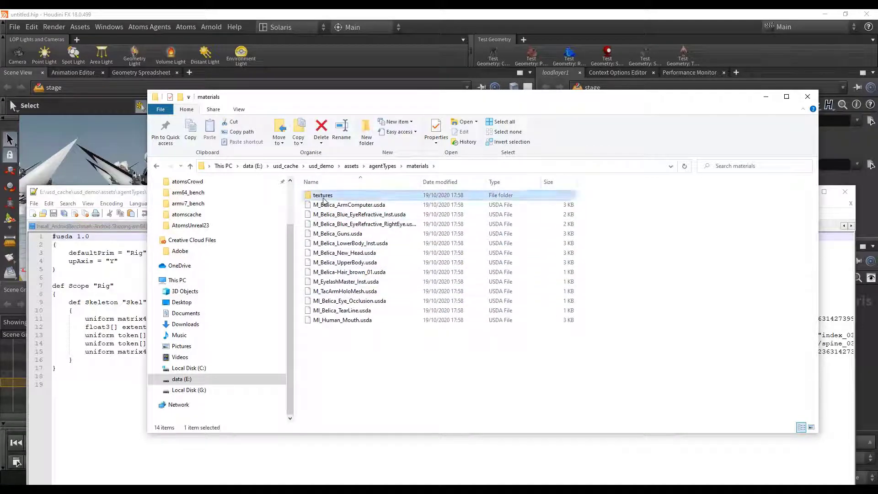
{"action": "double_click", "coordinate": [323, 194]}
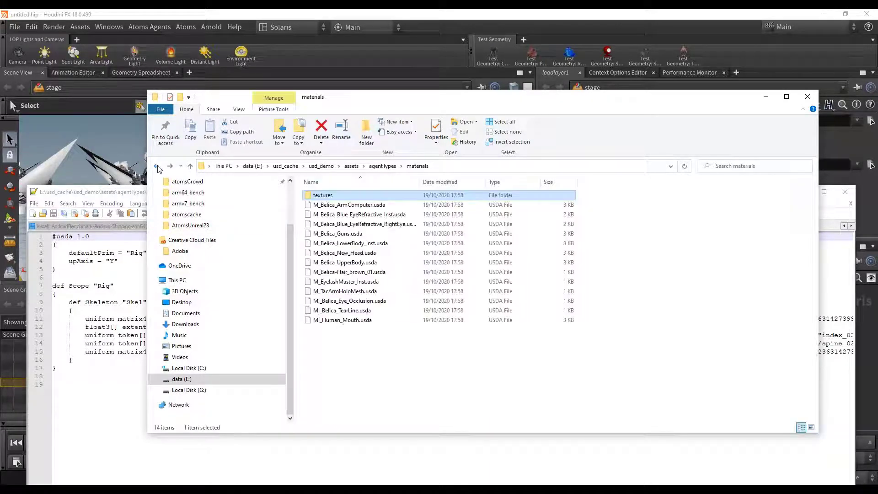
{"action": "left_click", "coordinate": [157, 165]}
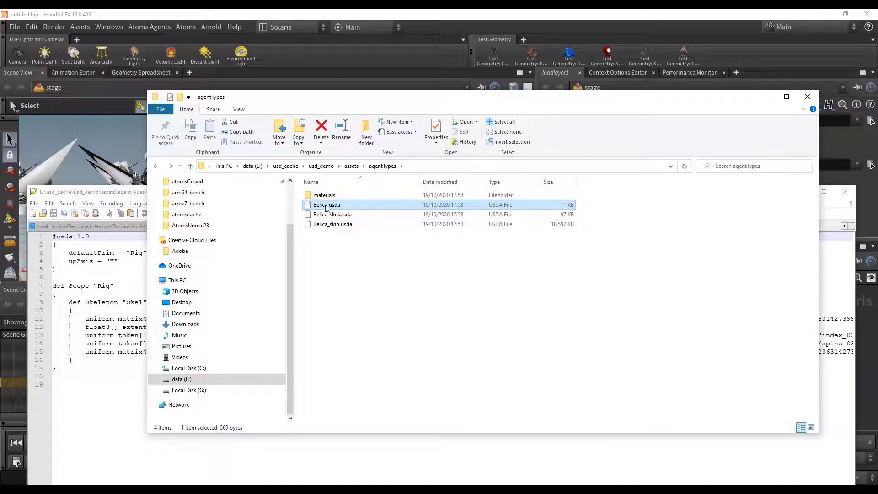
{"action": "double_click", "coordinate": [327, 204]}
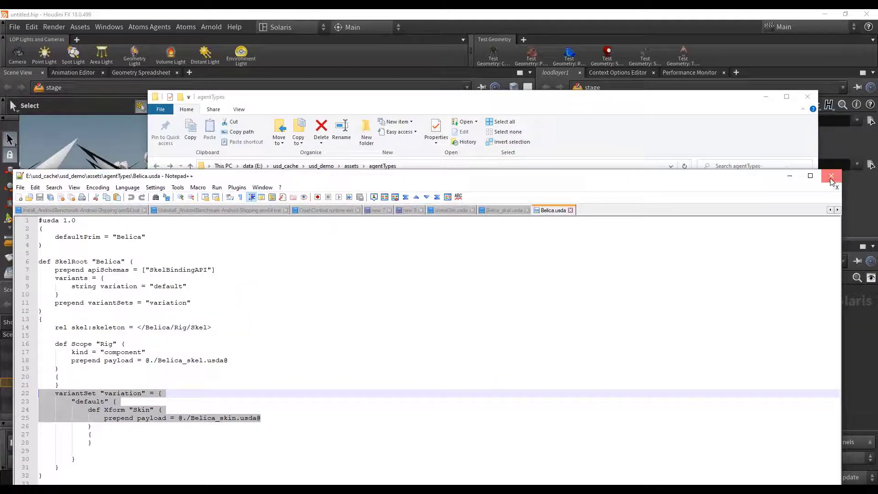
Close Notepad++, return to the Unreal crowd level and review the Atoms Usd Cache Exporter settings before closing it
{"action": "left_click", "coordinate": [832, 175]}
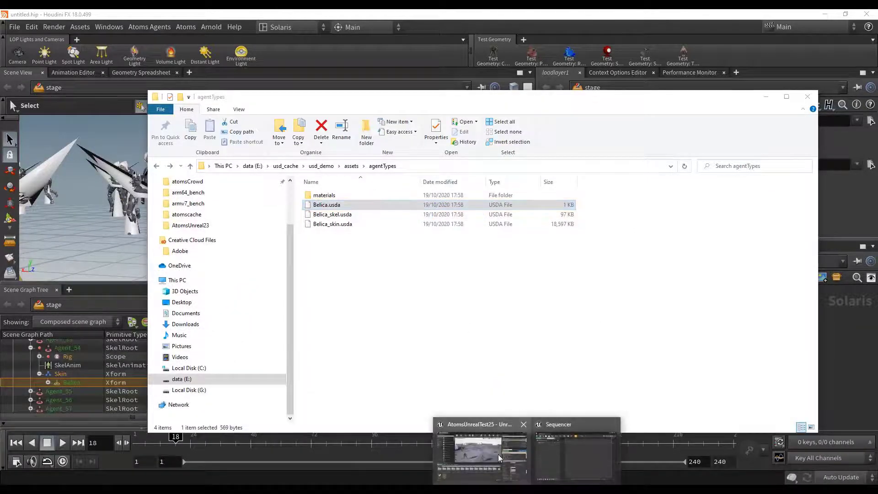
{"action": "left_click", "coordinate": [480, 454]}
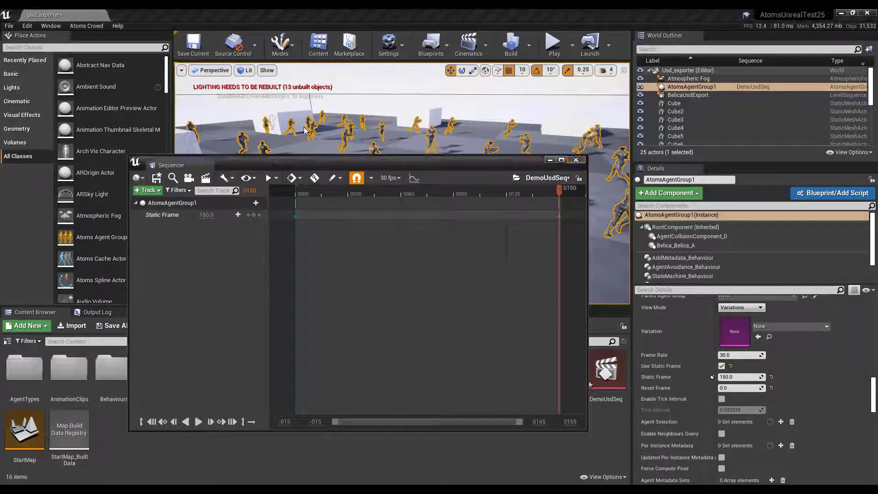
{"action": "left_click", "coordinate": [86, 25]}
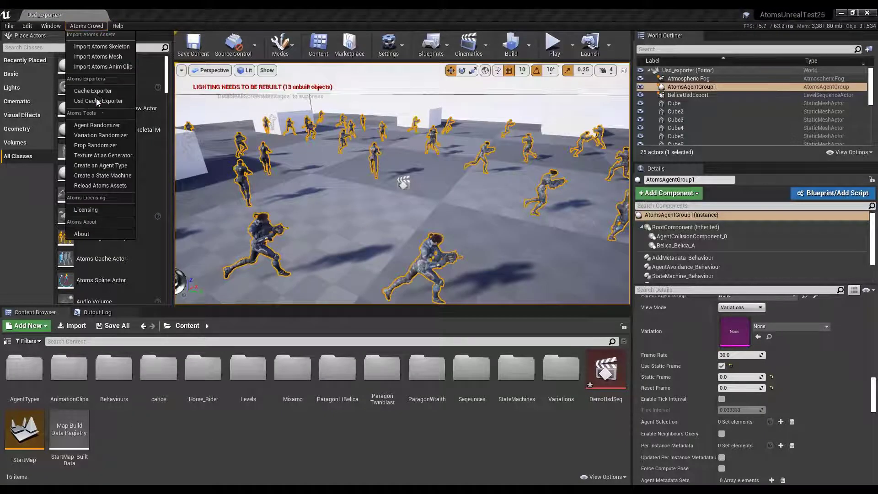
{"action": "left_click", "coordinate": [98, 100]}
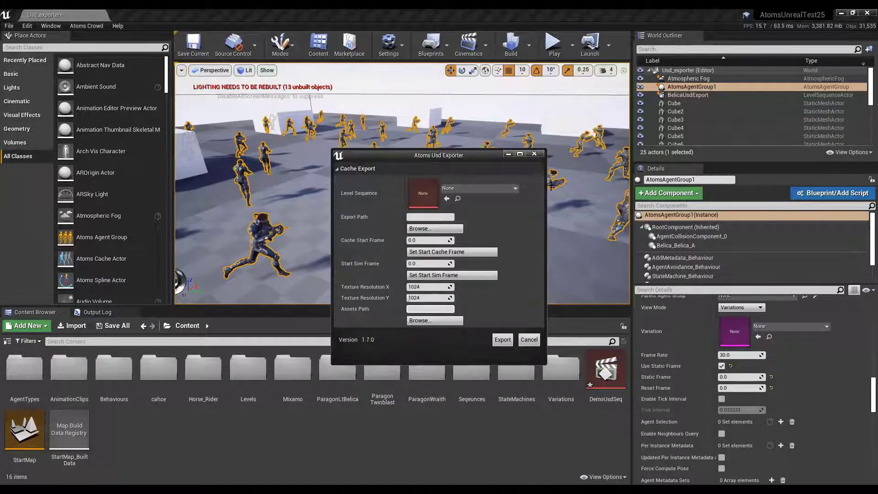
{"action": "left_click_drag", "start_coordinate": [438, 156], "coordinate": [408, 161]}
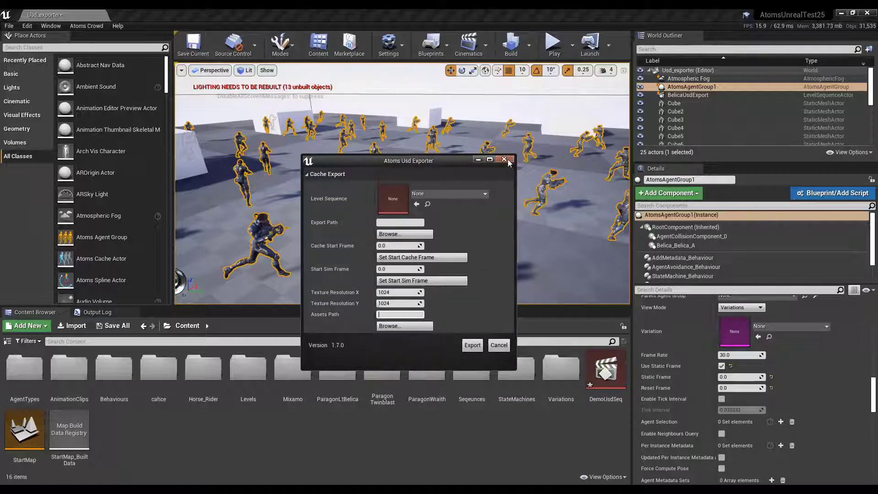
{"action": "left_click", "coordinate": [505, 159]}
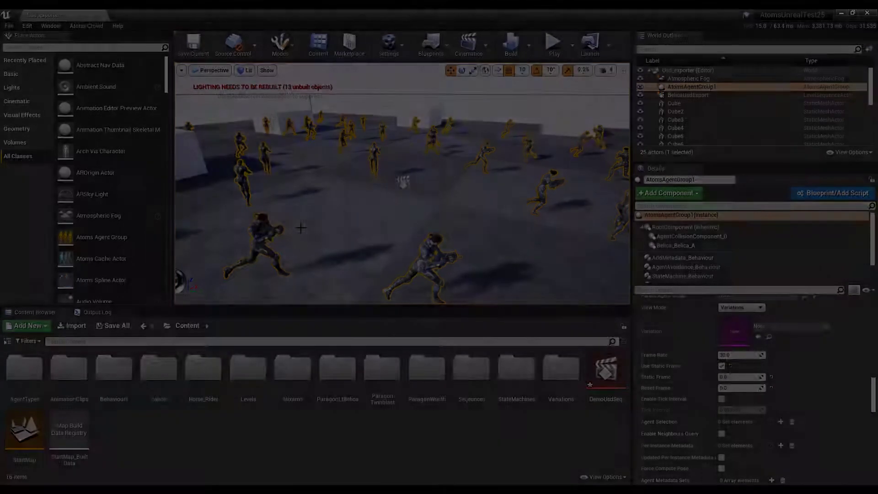